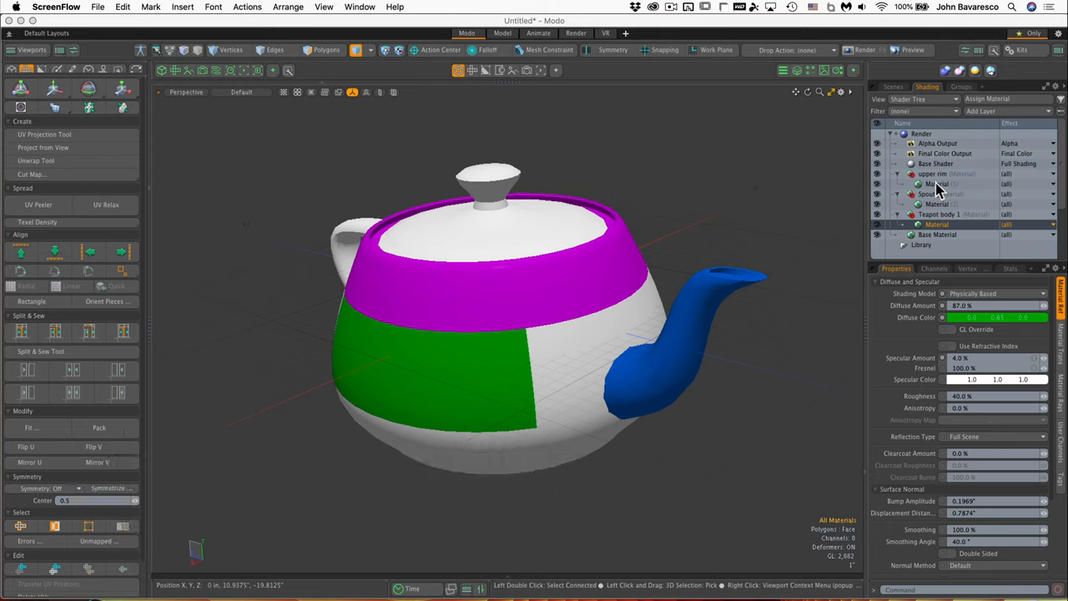
mouse_move(941, 223)
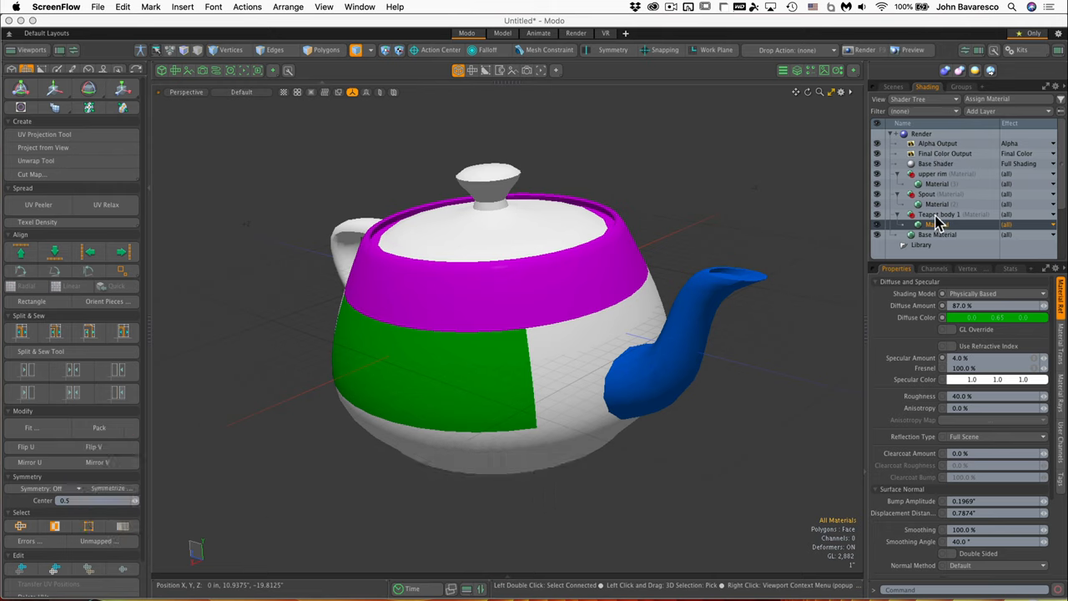
Step: Browse the Add Layer submenus, including Custom Materials and Special, for Teapot body 1
click(987, 110)
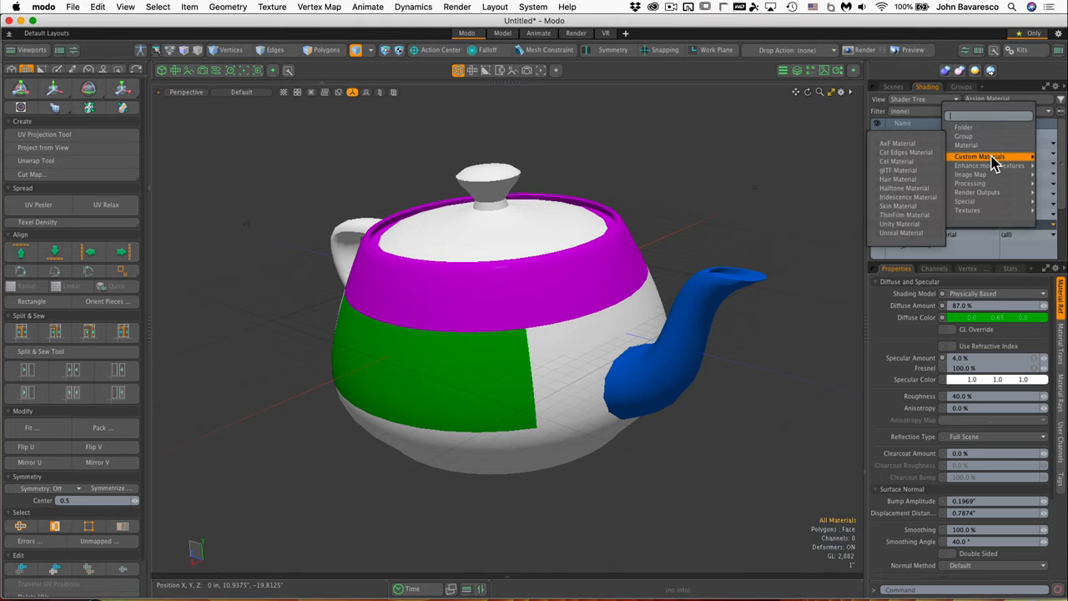
mouse_move(905, 143)
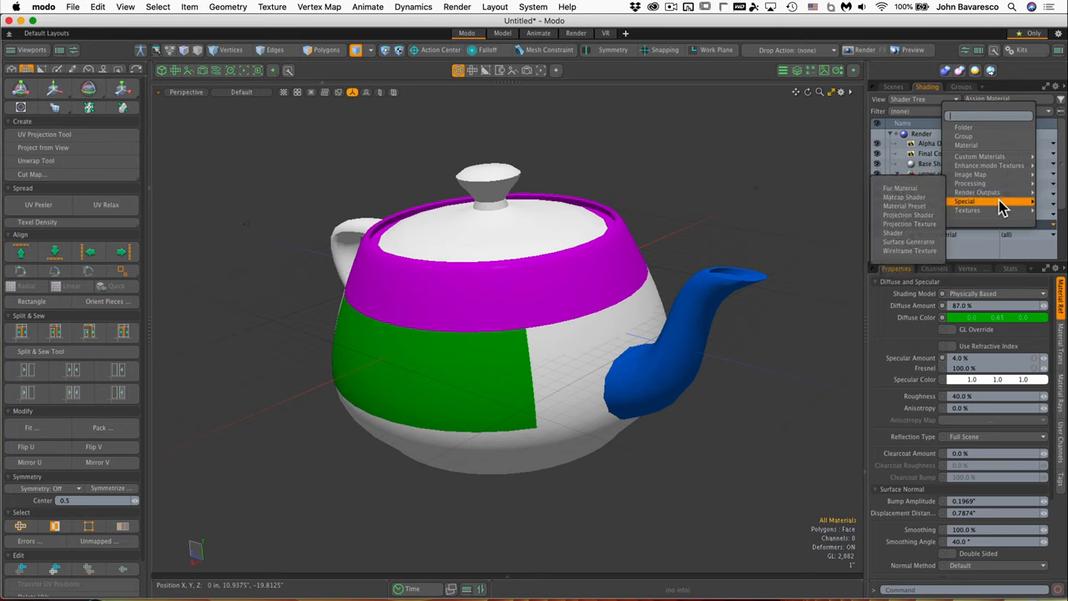
mouse_move(972, 201)
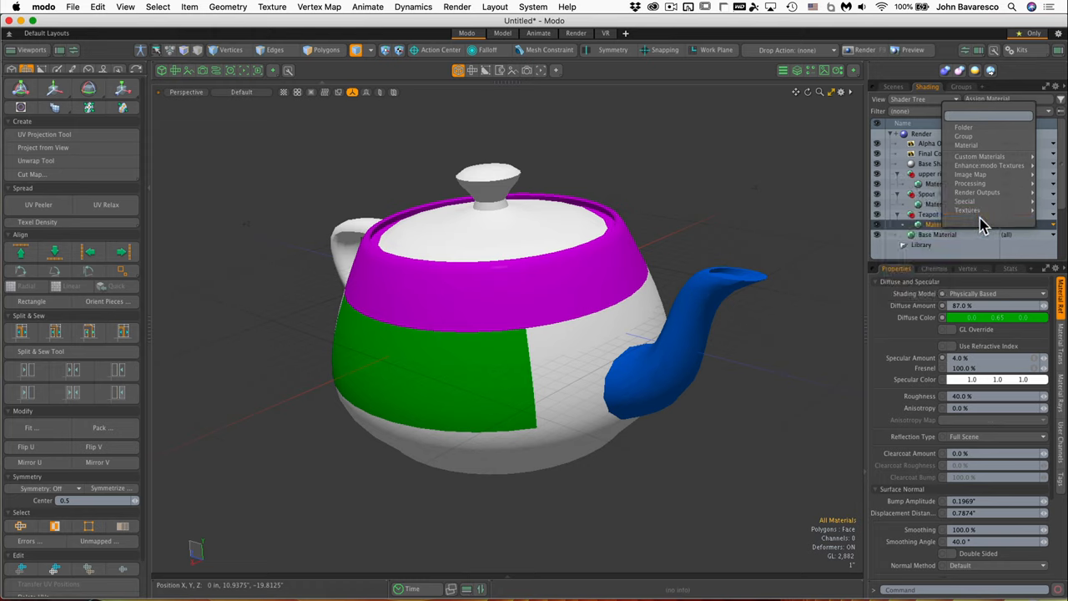
mouse_move(983, 221)
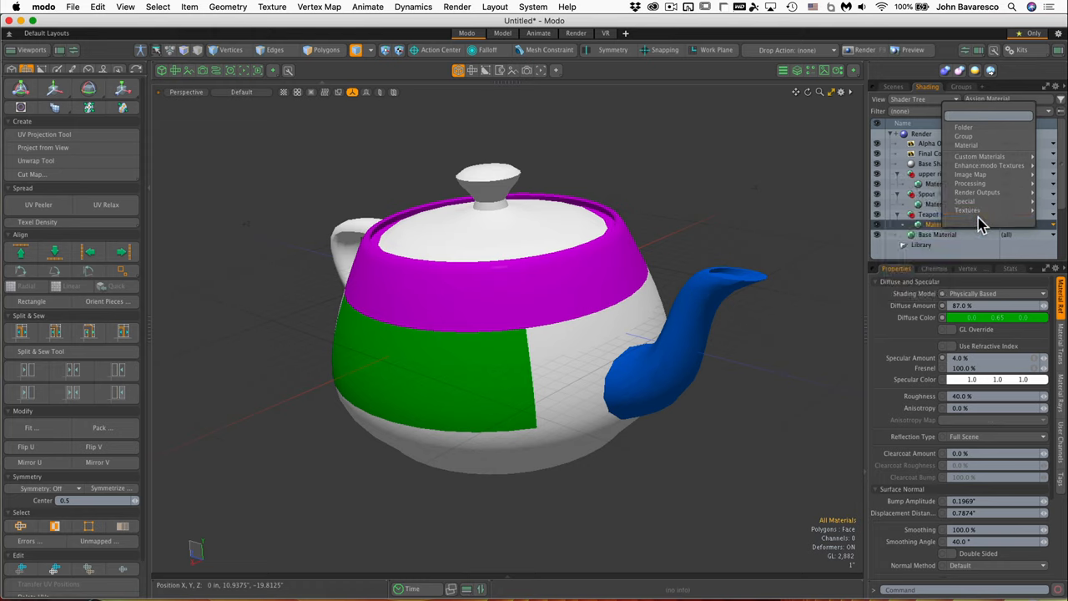
click(970, 174)
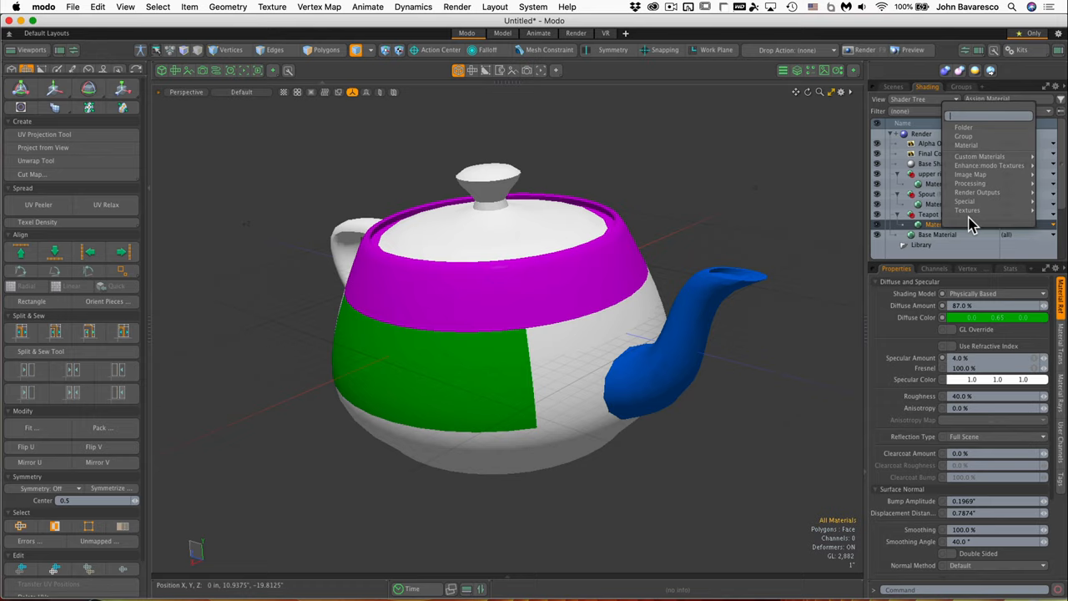
Step: Dismiss the Add Layer menu, leaving the colored teapot in the viewport
click(968, 210)
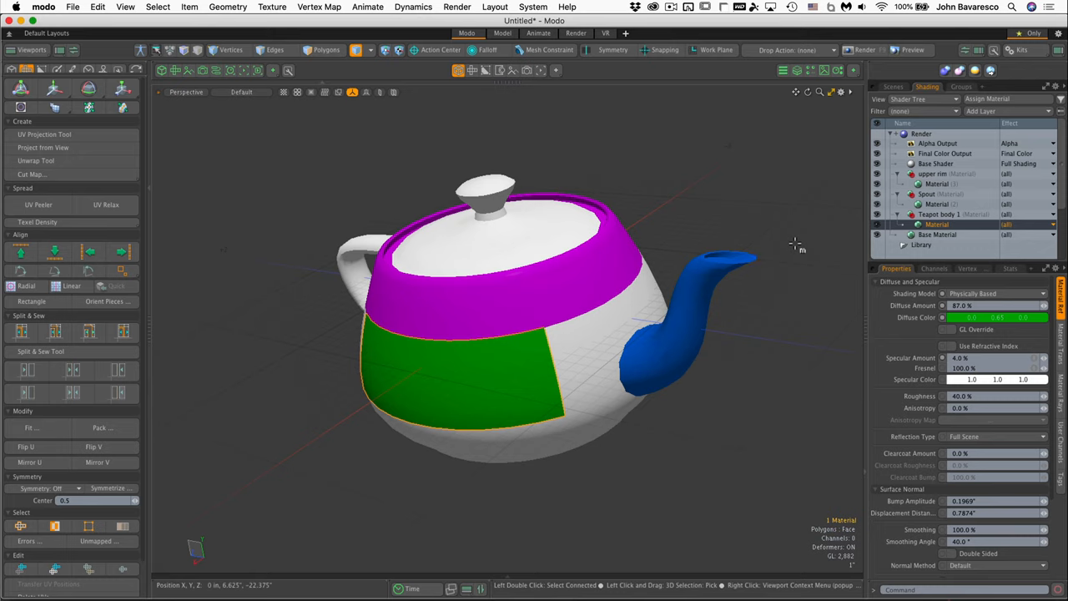
mouse_move(797, 242)
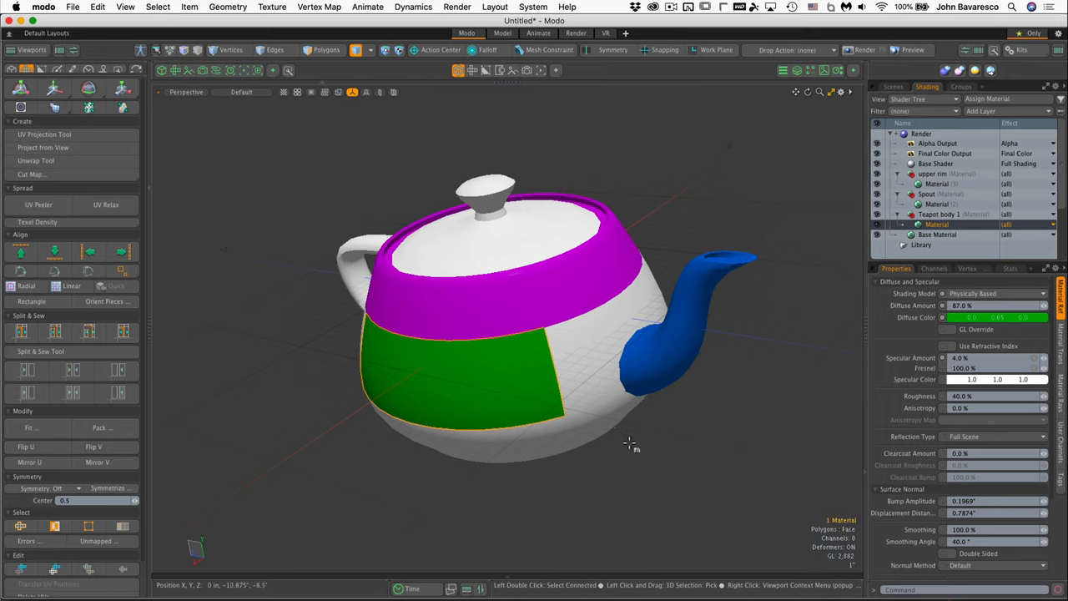
mouse_move(601, 524)
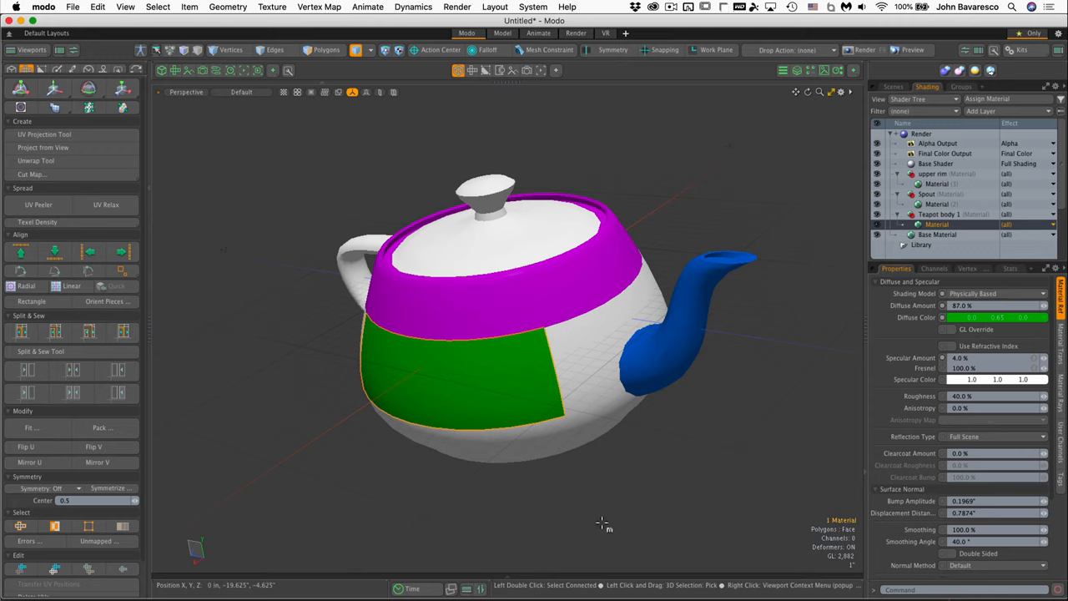
mouse_move(720, 382)
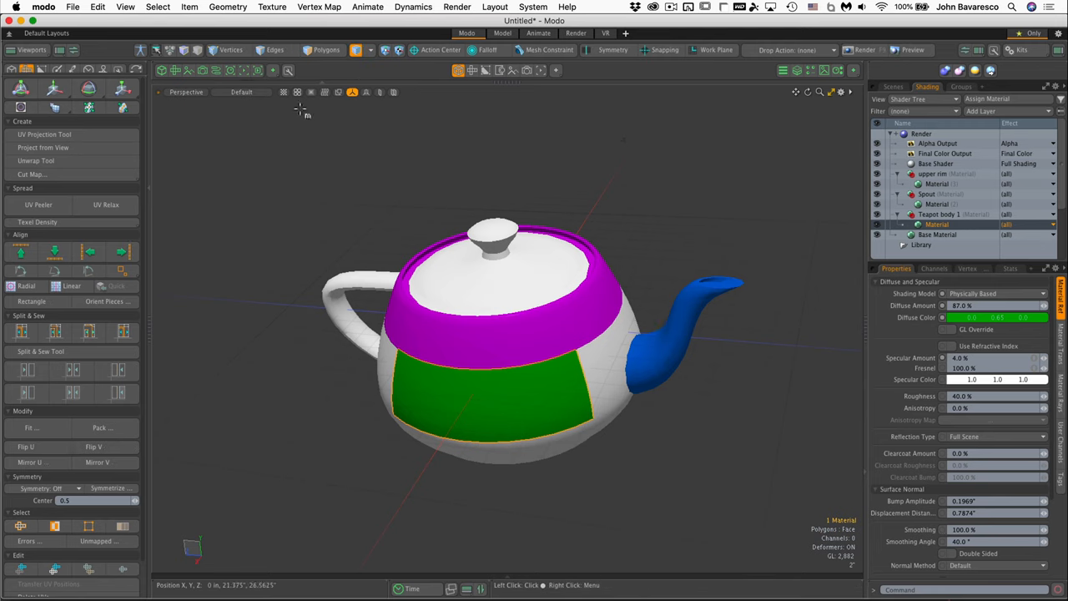
mouse_move(411, 179)
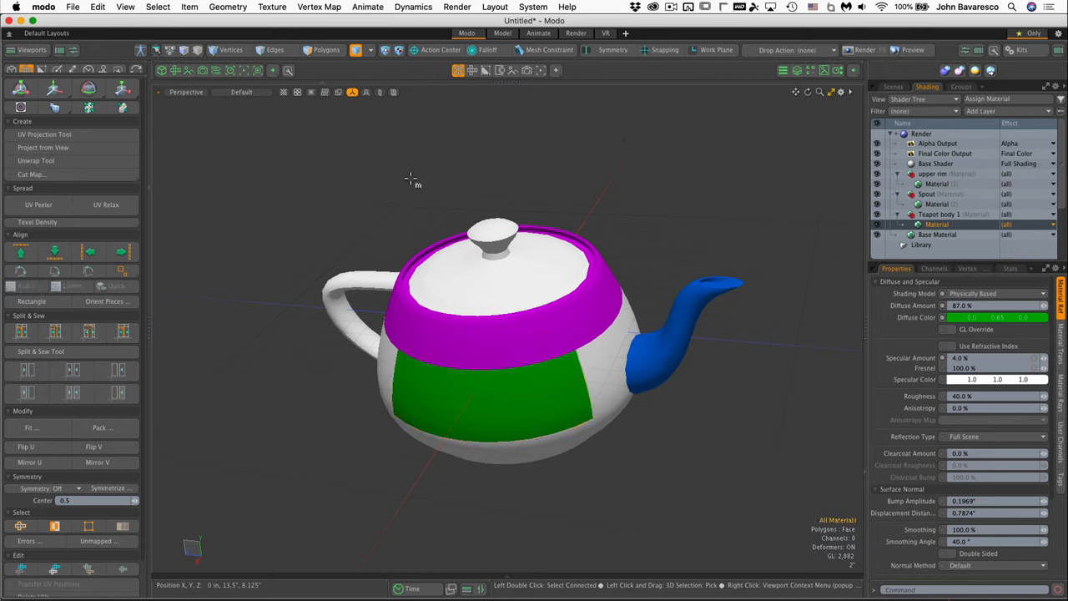
mouse_move(365, 160)
text(Body of teapot)
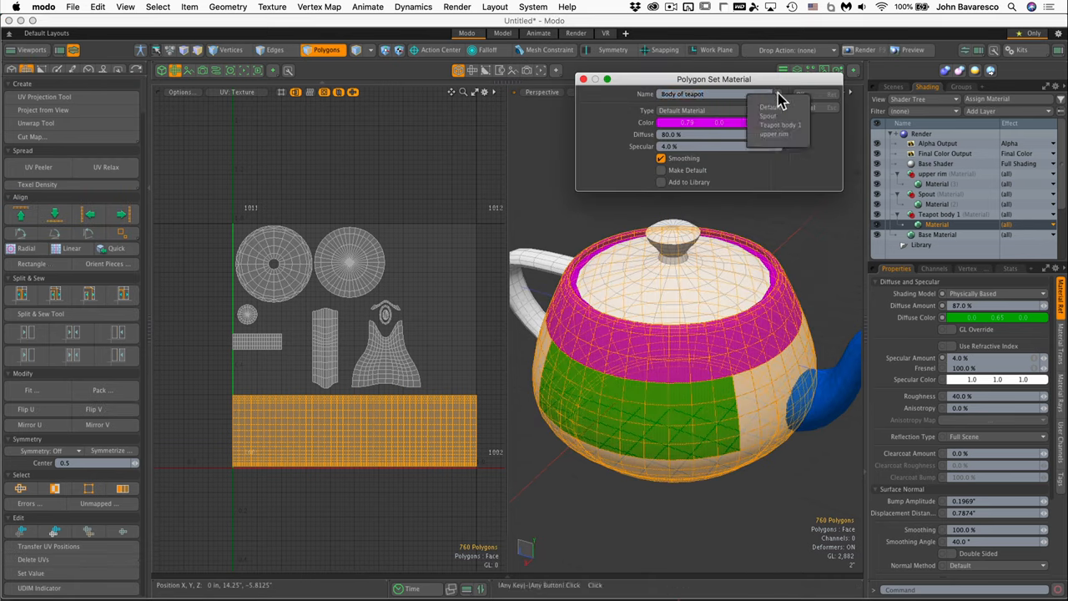
Step: Assign the Teapot body 1 material to the selected body polygons
click(780, 124)
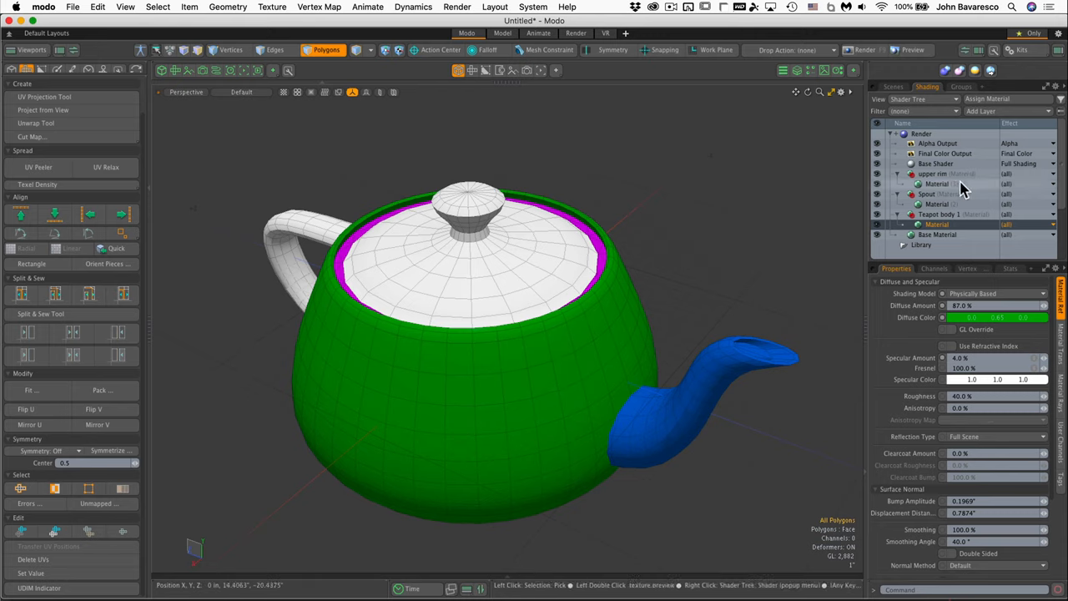
Step: Close the Add Layer menu and show the empty Clips list beside the viewport
click(1001, 110)
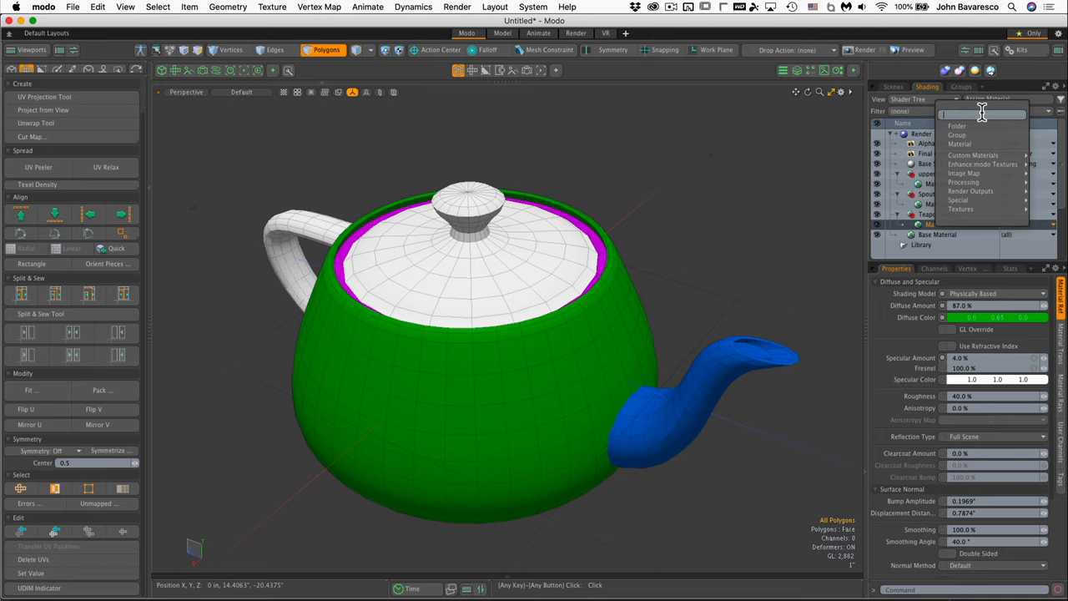
click(964, 172)
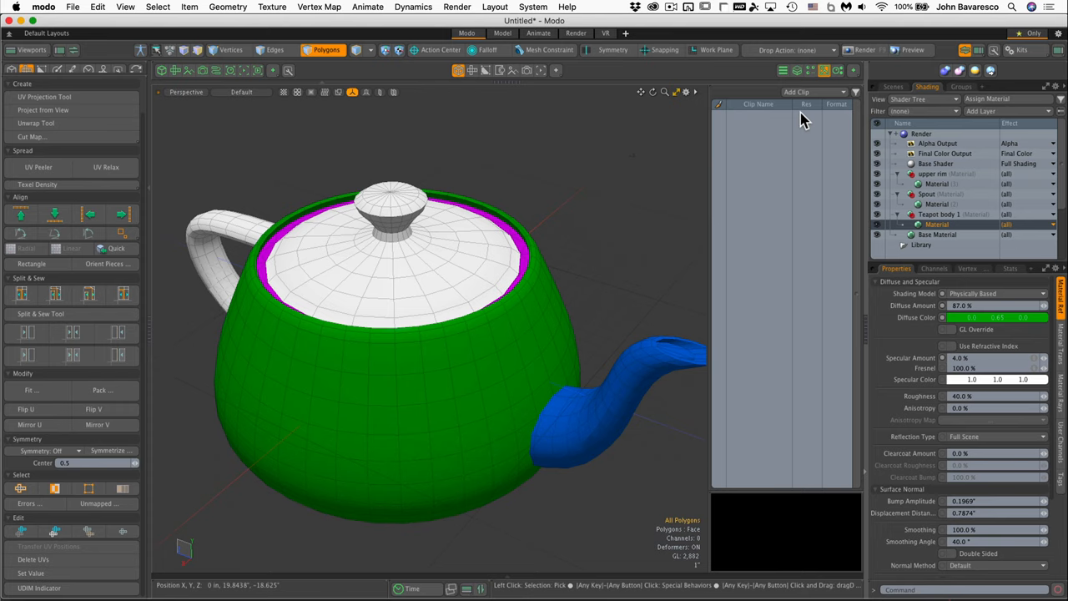
mouse_move(813, 75)
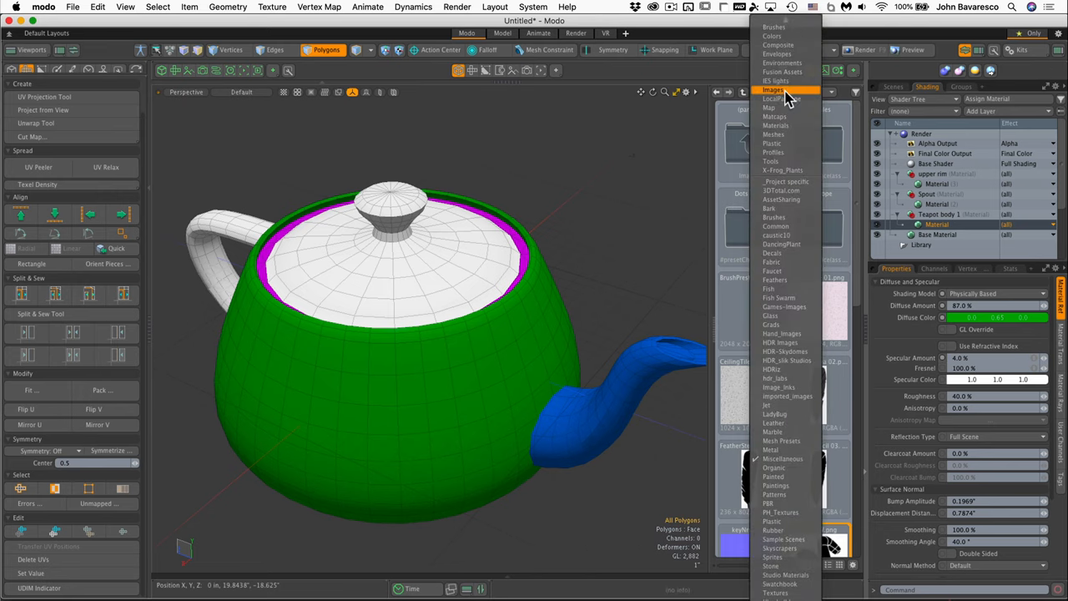
Step: Add ModoBW.png from the preset Images library to the Clips list
click(773, 89)
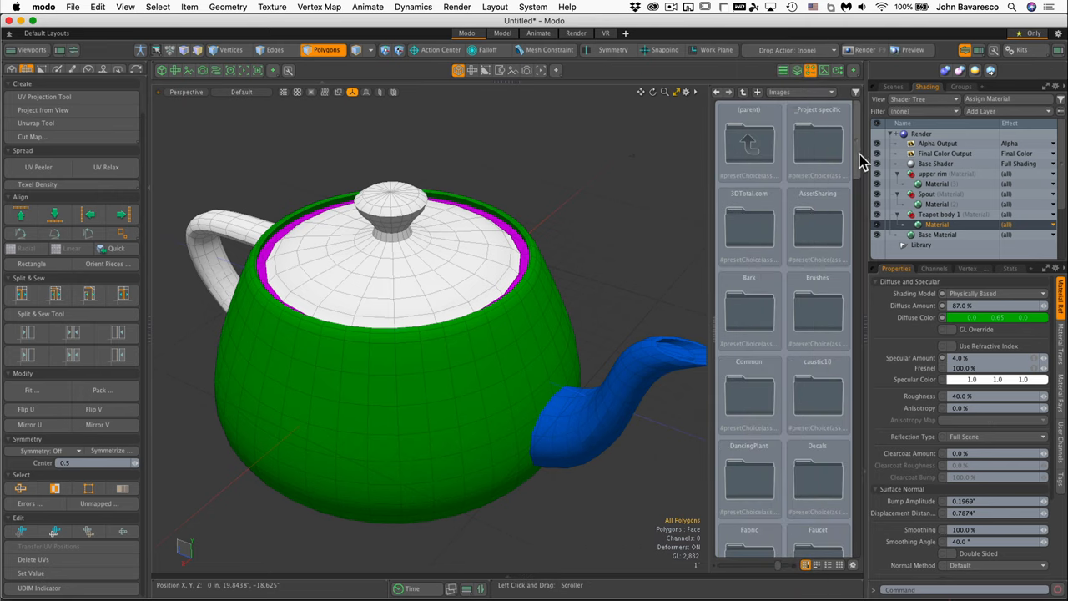
scroll(down, 3)
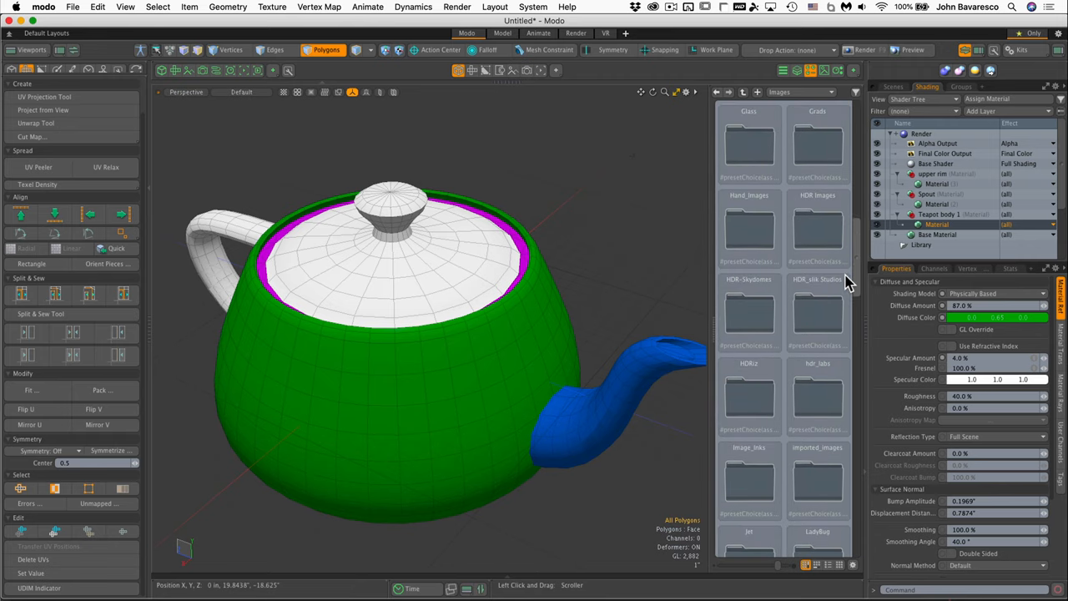
scroll(down, 3)
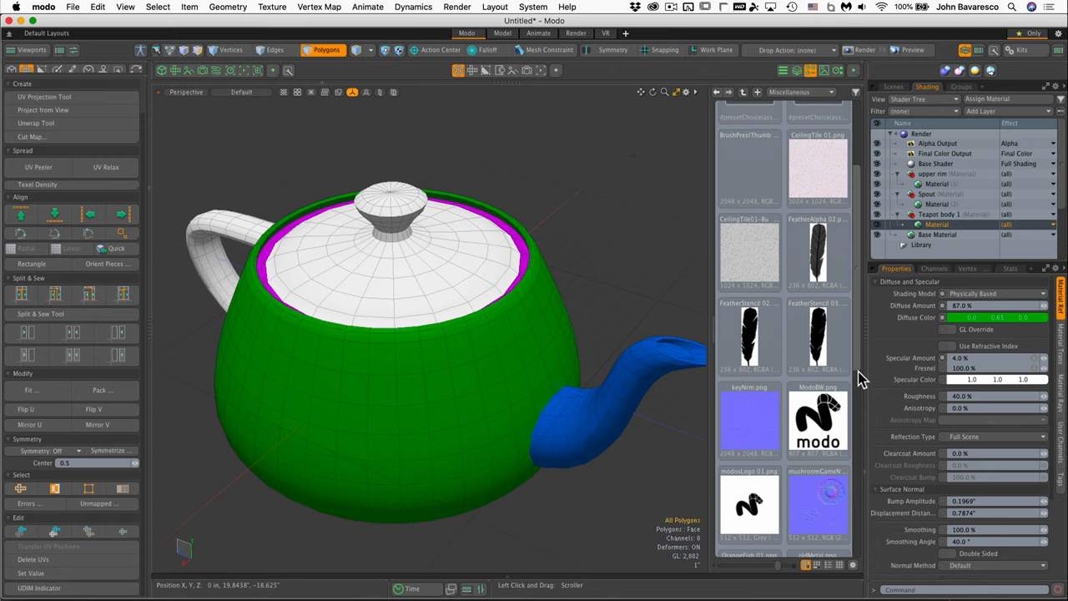
scroll(down, 3)
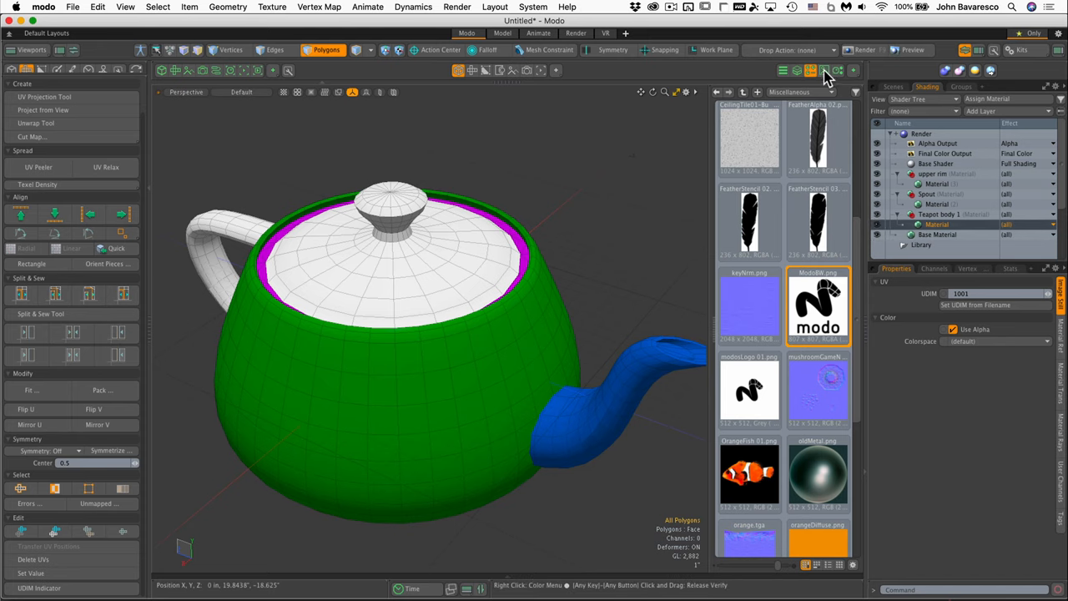
click(837, 70)
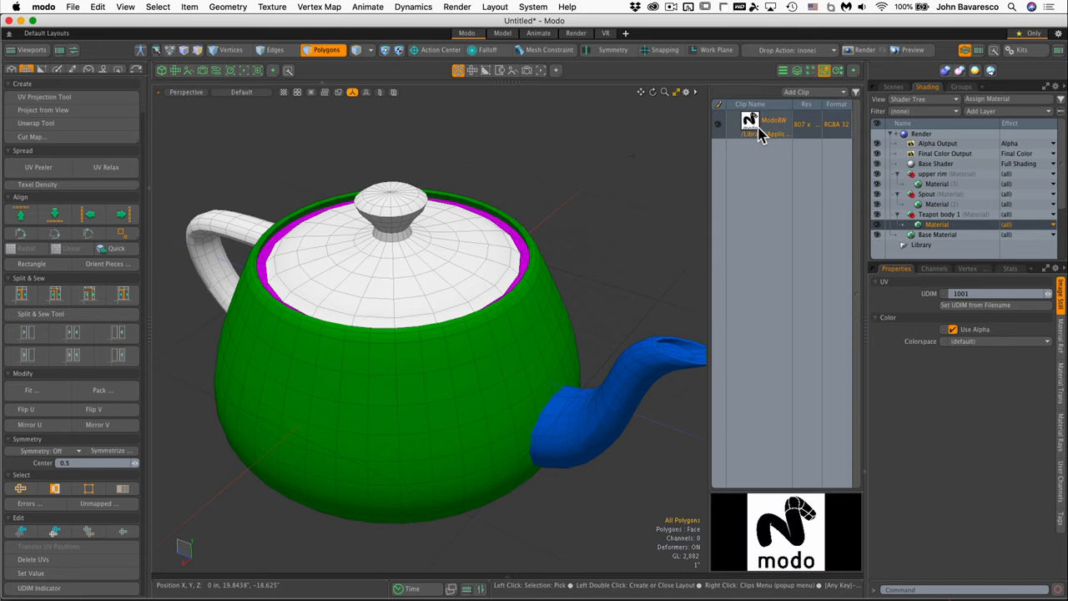
mouse_move(749, 123)
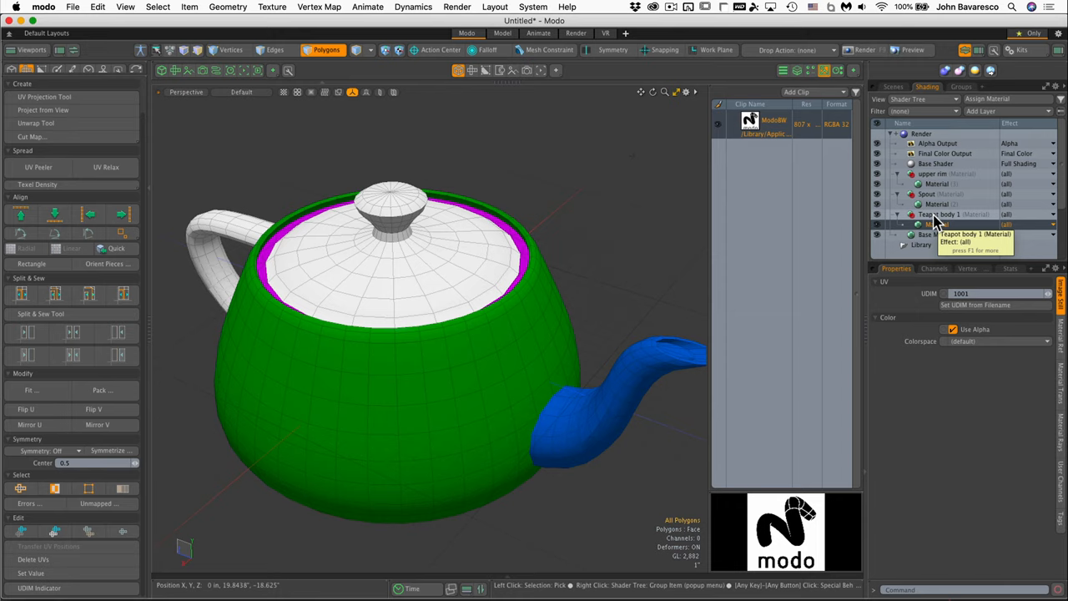
Step: Add a ModoBW image map layer to Teapot body and orbit to inspect the logo
click(1004, 111)
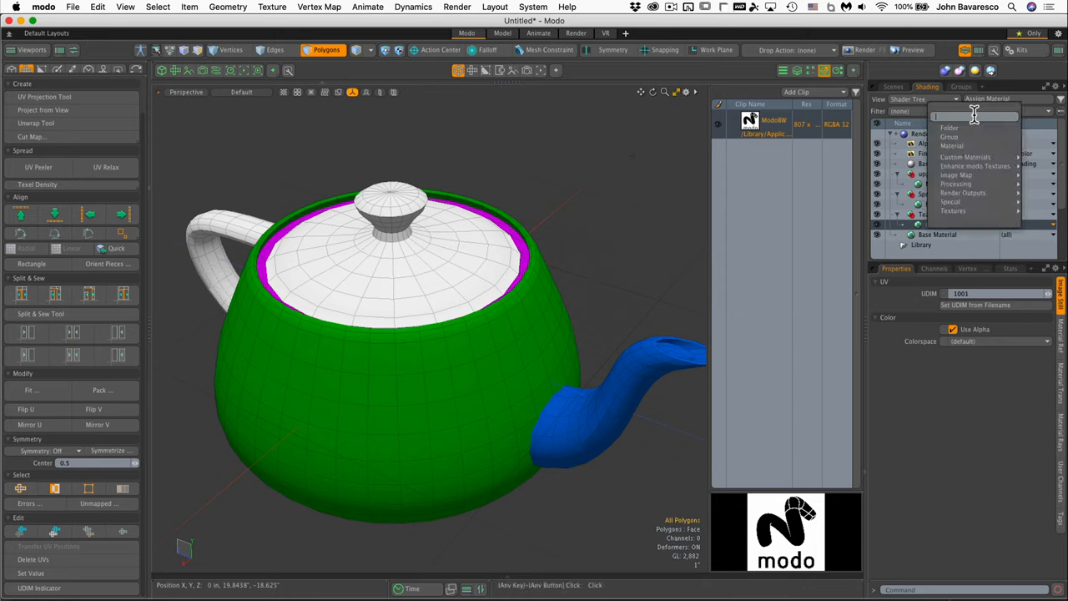
mouse_move(958, 174)
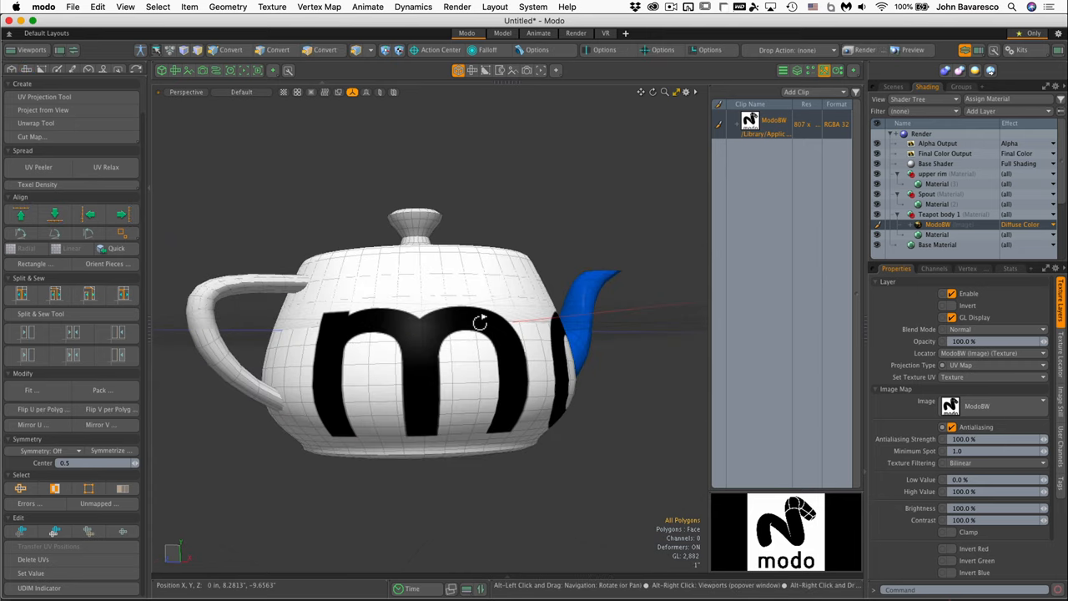
drag(480, 323, 382, 370)
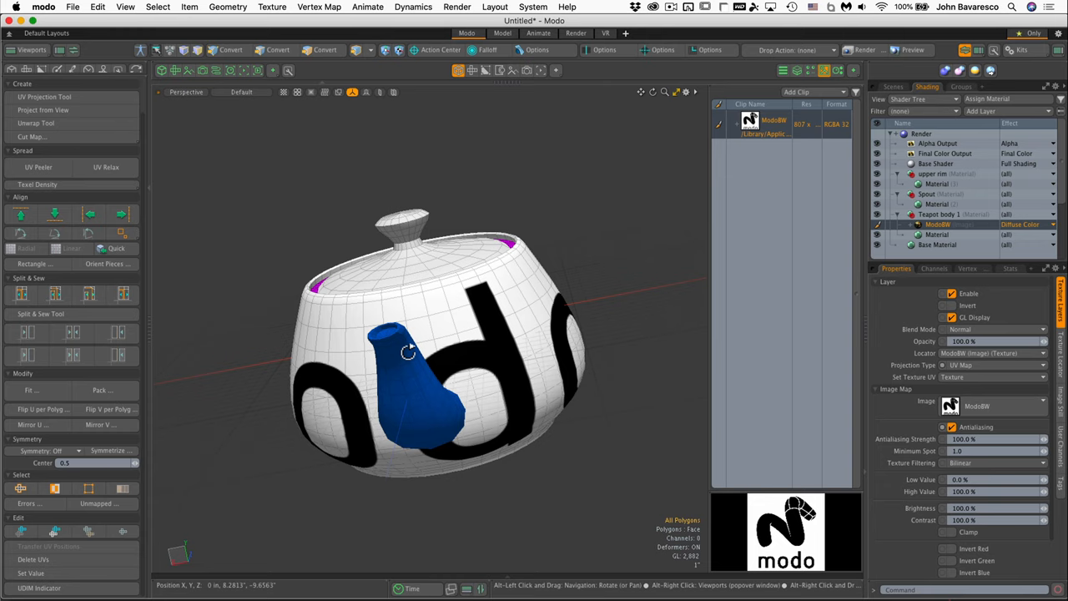
drag(409, 350, 428, 322)
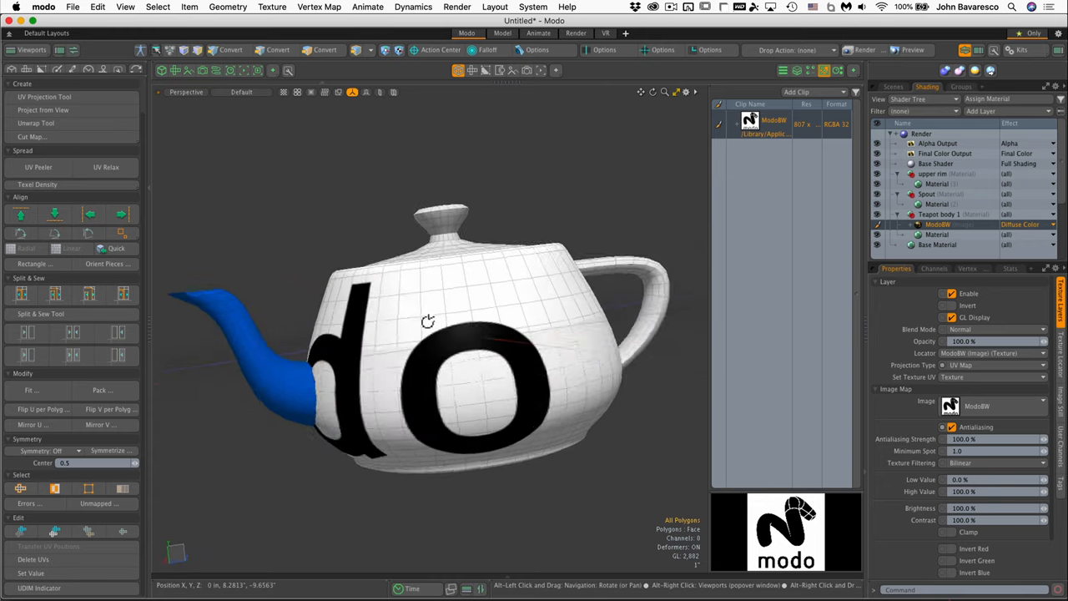
drag(427, 321, 453, 400)
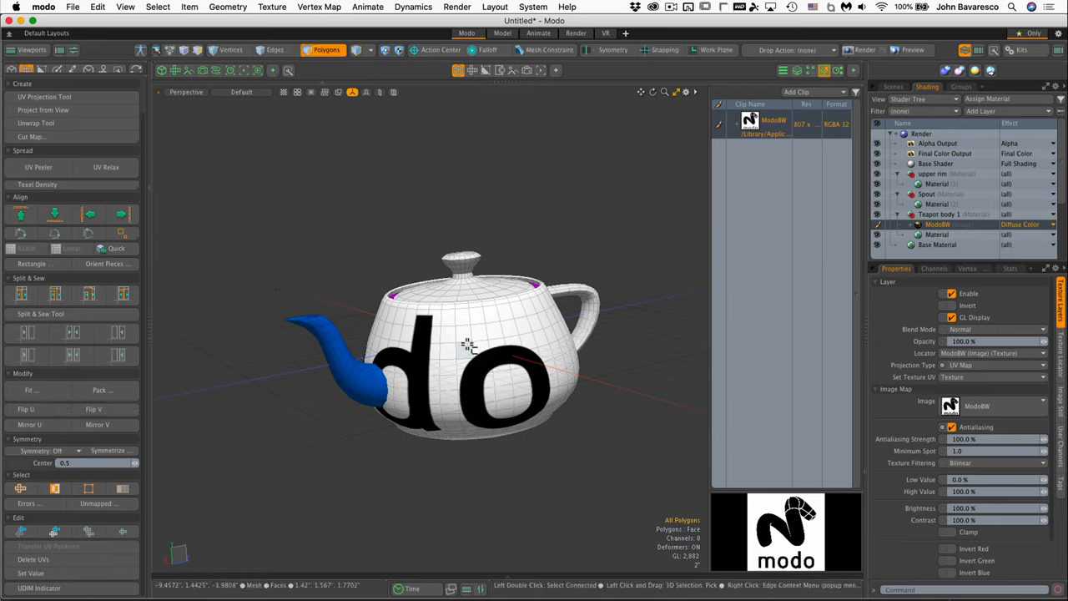
mouse_move(534, 242)
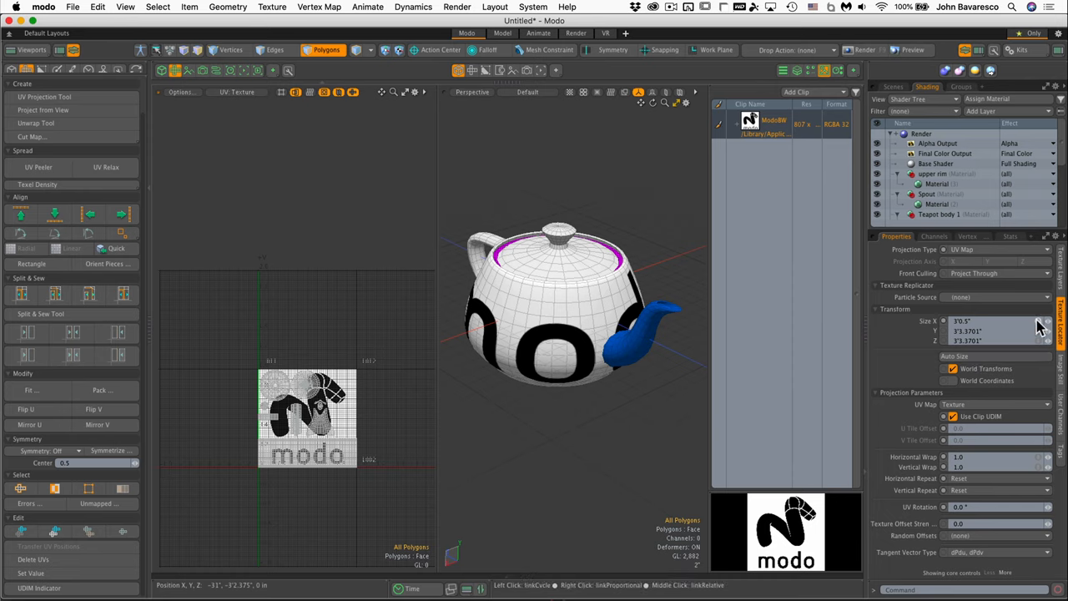
mouse_move(1047, 346)
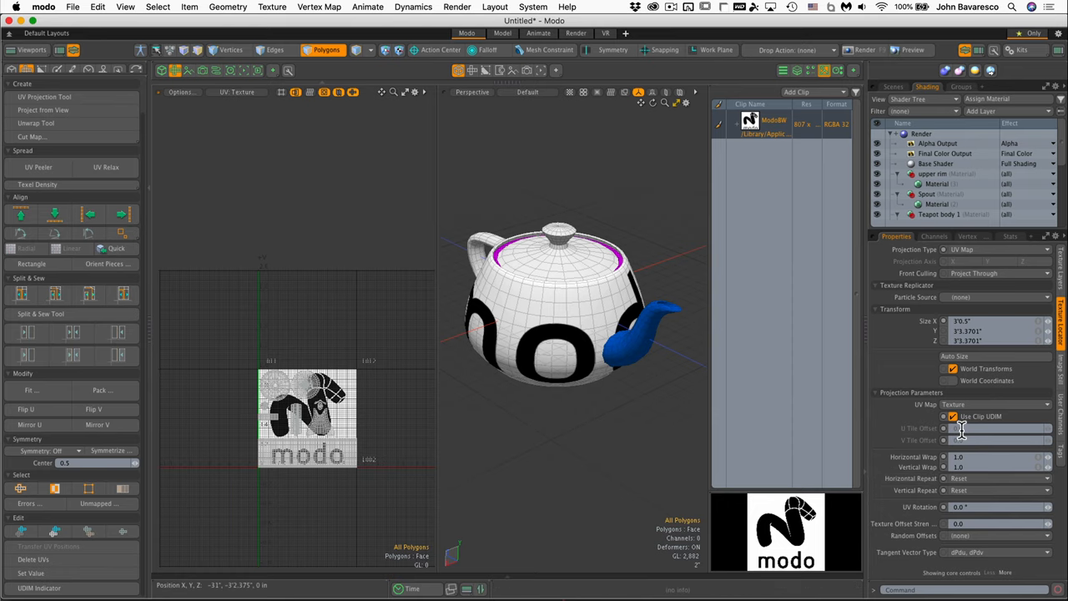
mouse_move(909, 323)
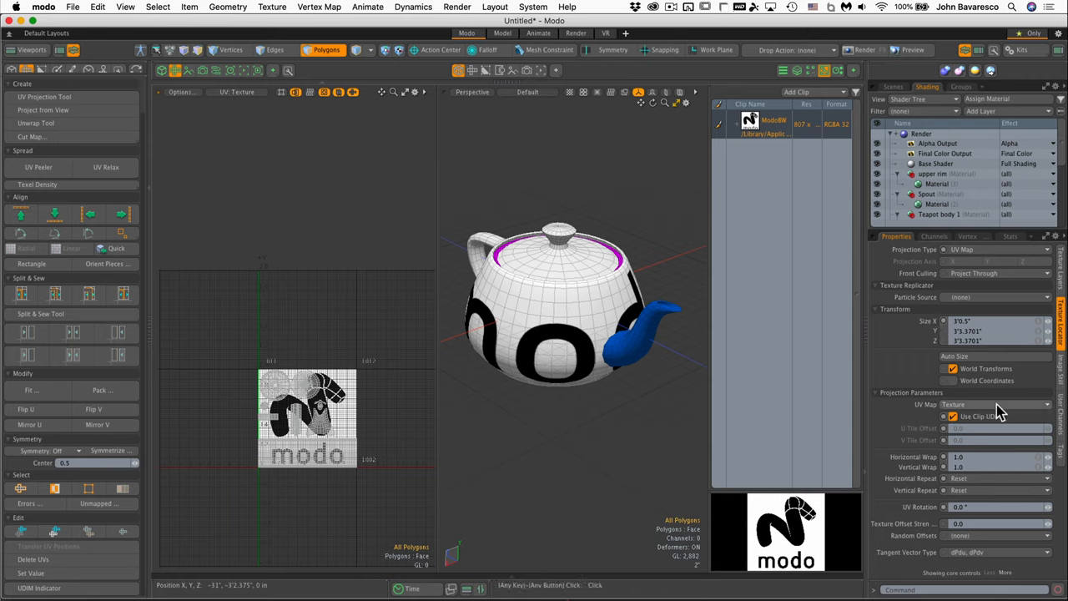
mouse_move(972, 415)
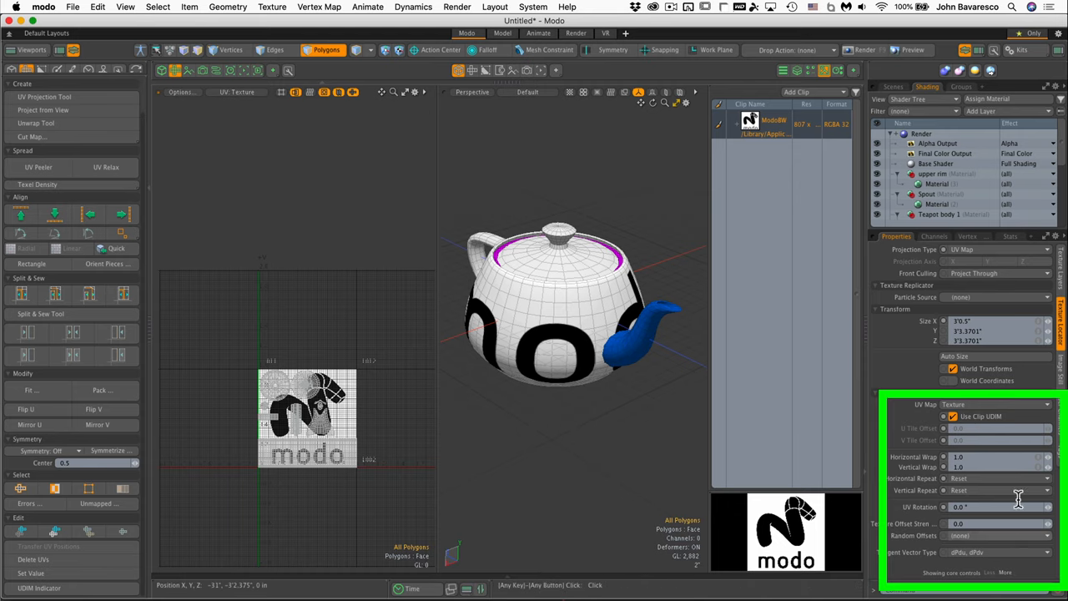
mouse_move(1047, 500)
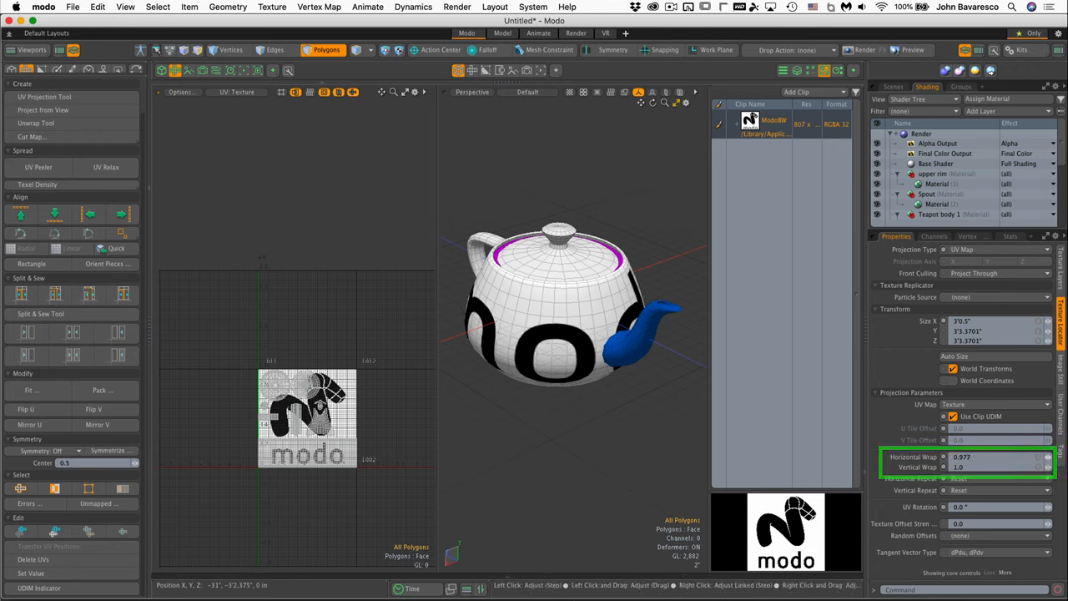
Step: Drag the Texture Locator horizontal wrap down, then up to 1.63
drag(993, 457, 976, 456)
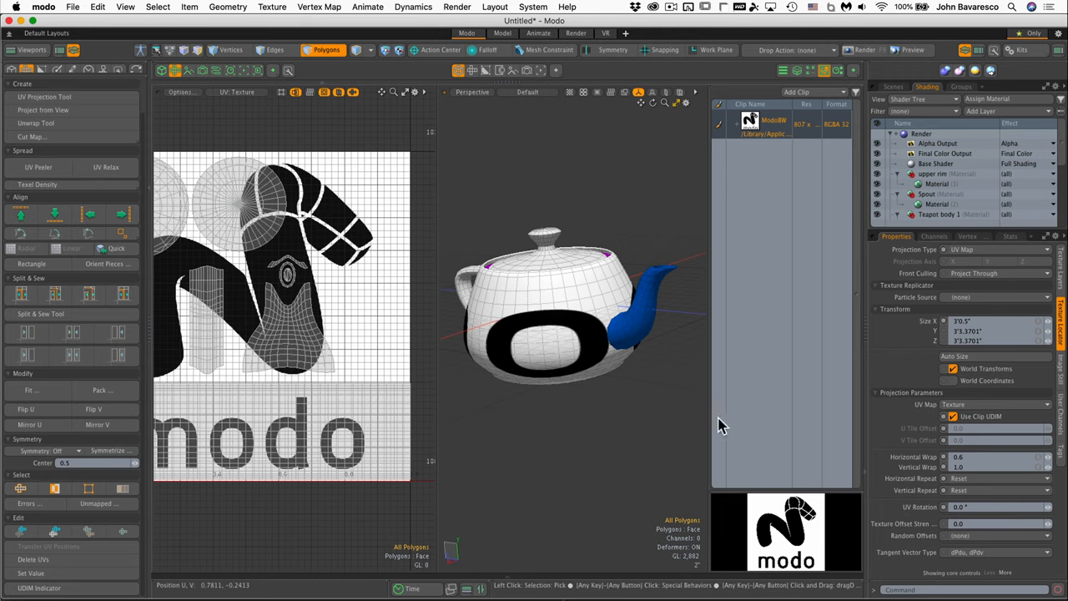
mouse_move(1041, 456)
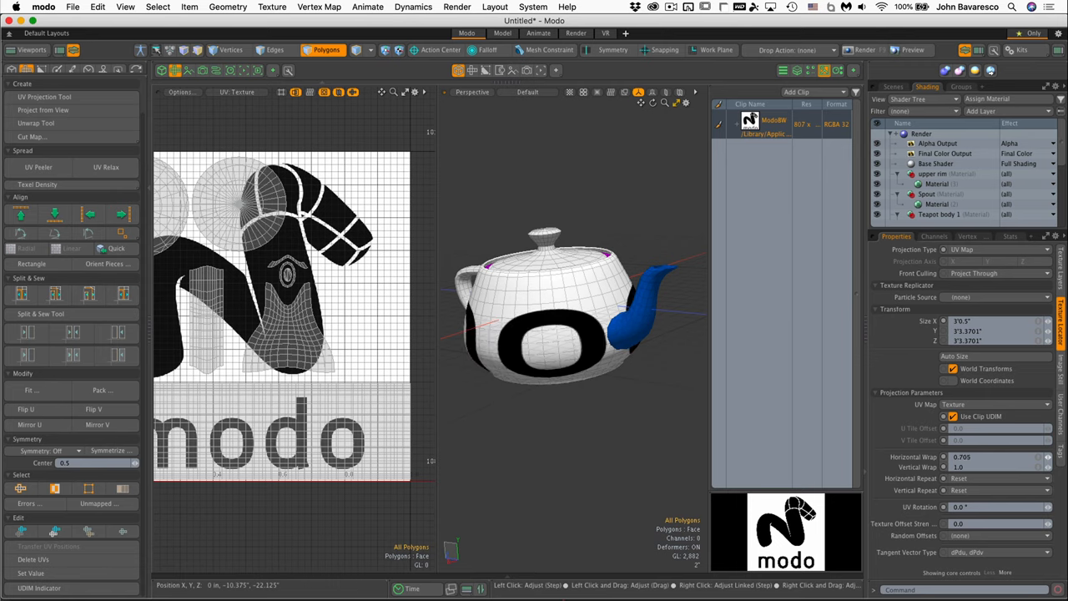
drag(985, 456, 1009, 457)
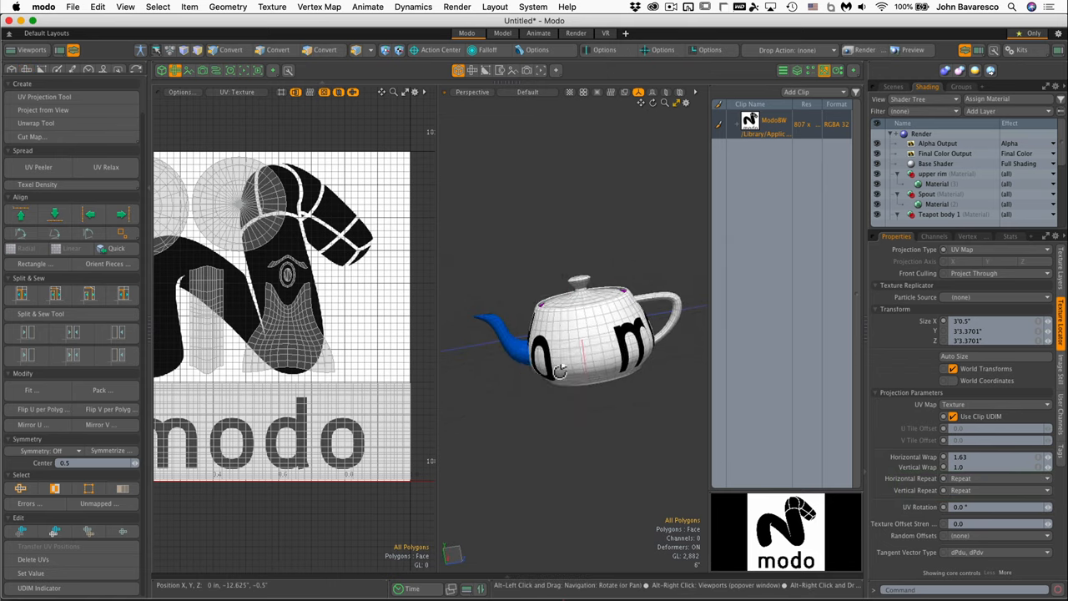
Step: Set horizontal wrap 7.35, vertical wrap 5.07, with Repeat in both directions
click(325, 49)
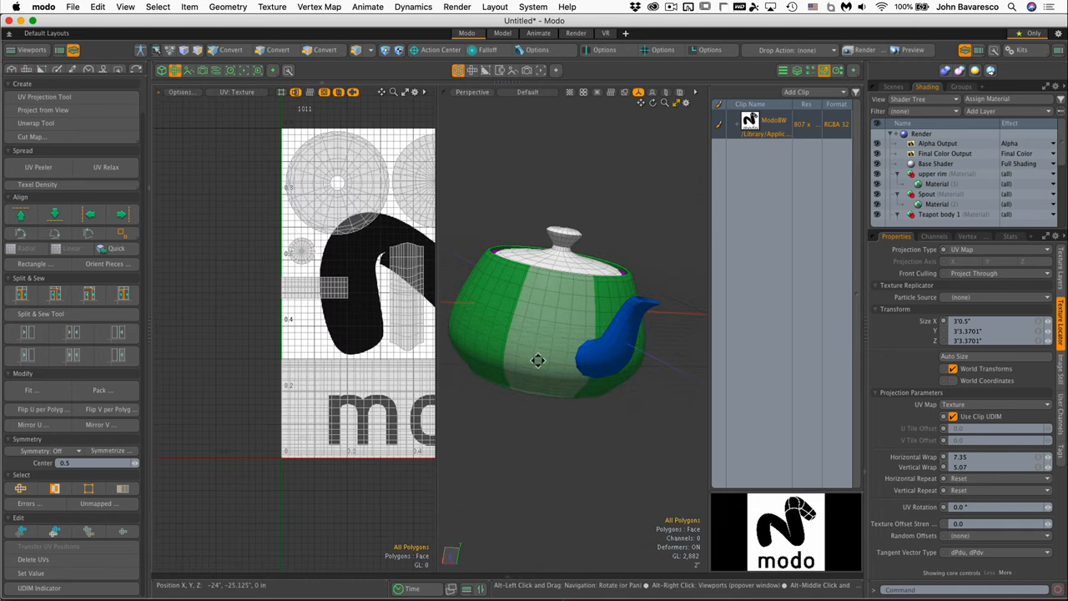
click(326, 49)
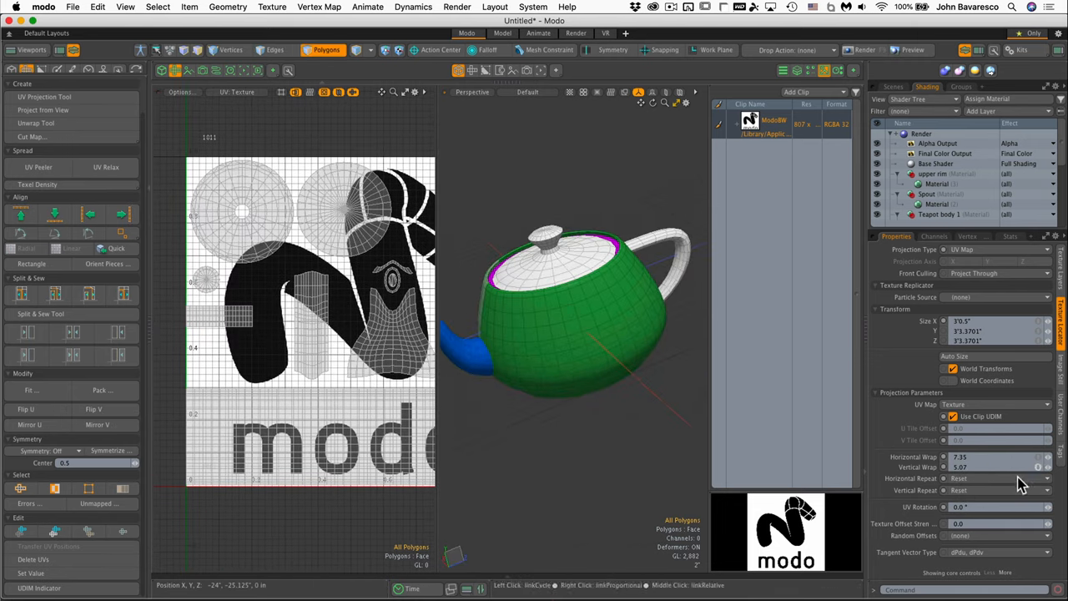
click(1046, 478)
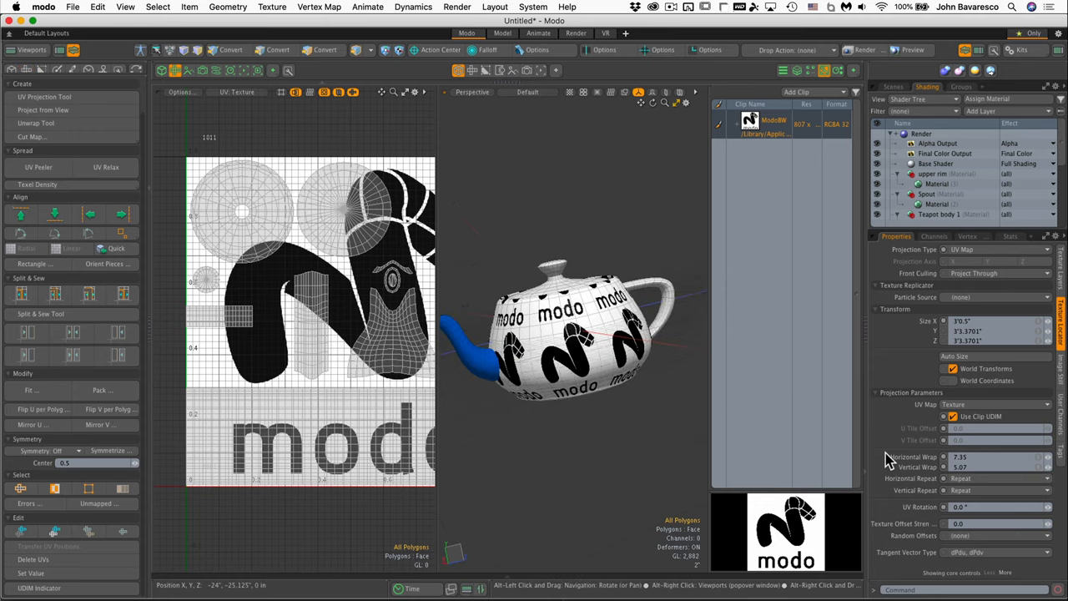
click(325, 50)
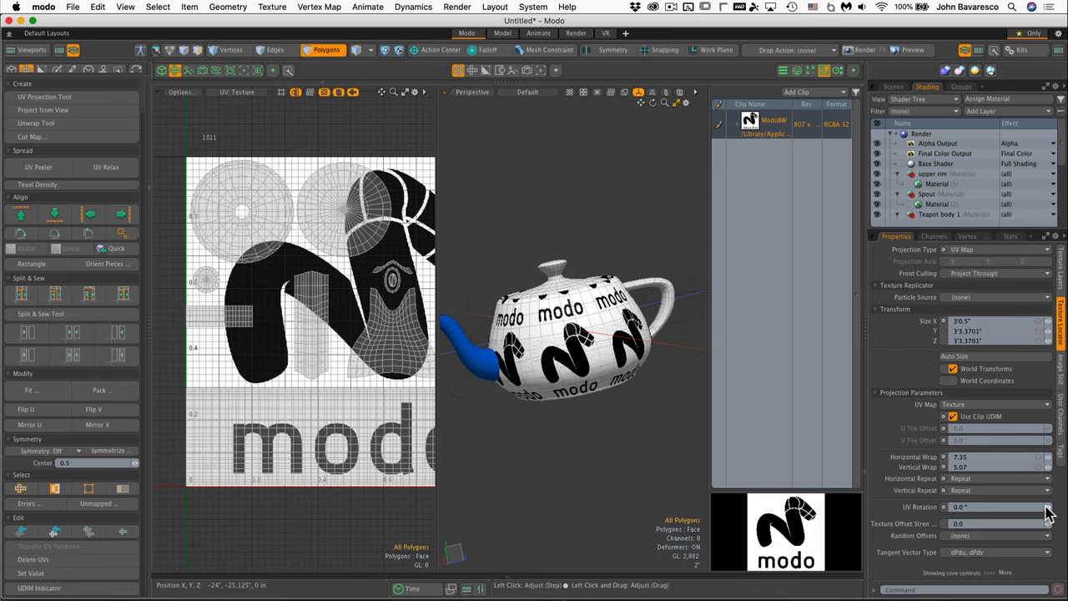